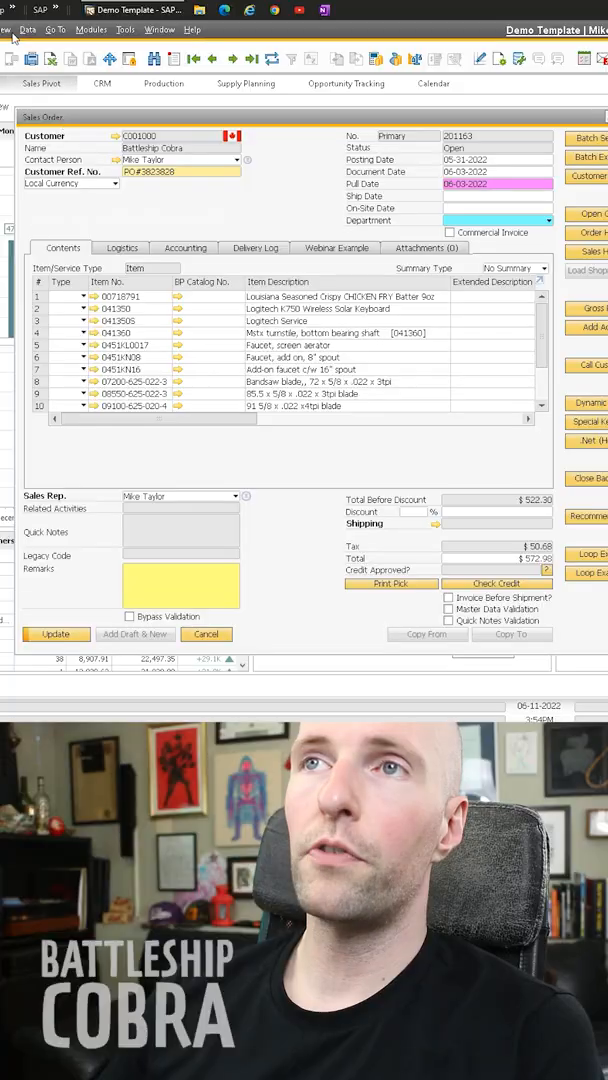
- Focus the Customer Ref. No. field (PO#3823828) on the Battleship Cobra sales order
{"action": "left_click", "coordinate": [30, 28]}
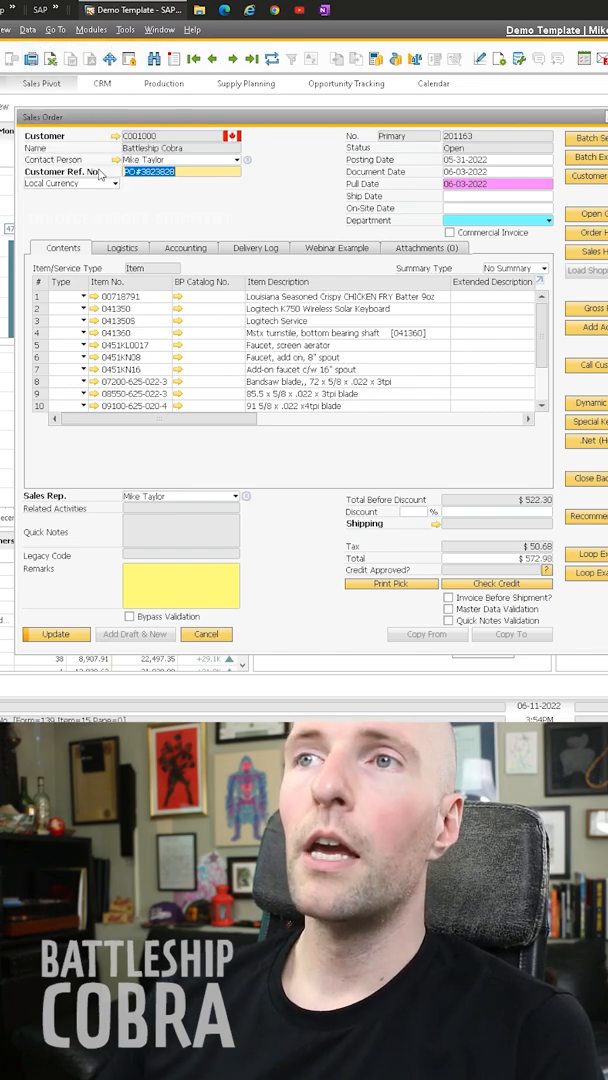
- Right-click Customer Ref. No. twice to view Copy System Information: ORDR, NumAtCard, form 139
{"action": "right_click", "coordinate": [168, 171]}
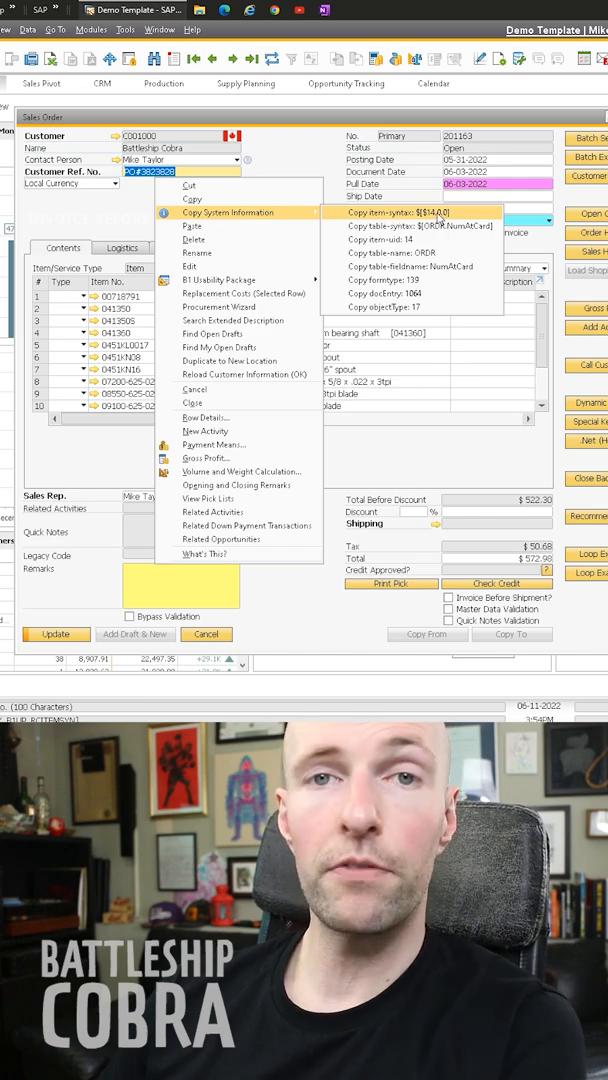
{"action": "mouse_move", "coordinate": [412, 240]}
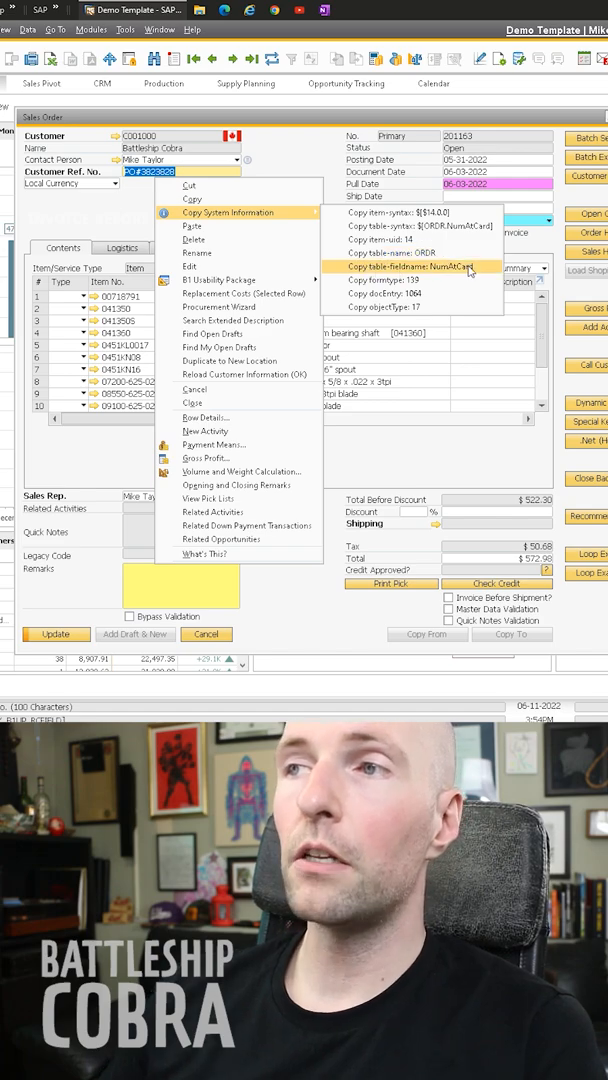
{"action": "mouse_move", "coordinate": [403, 307]}
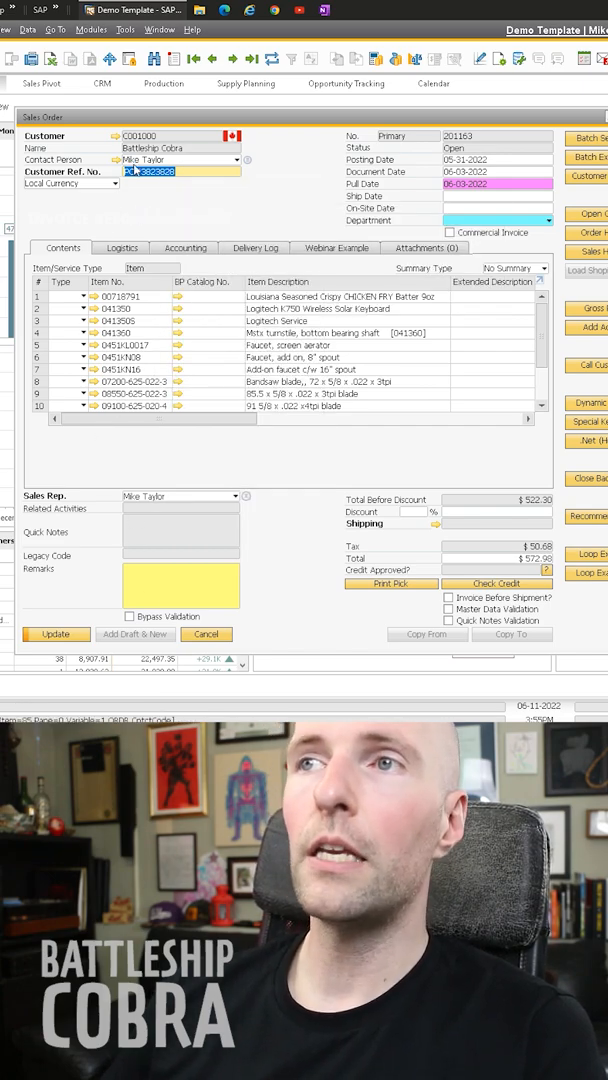
{"action": "right_click", "coordinate": [160, 171]}
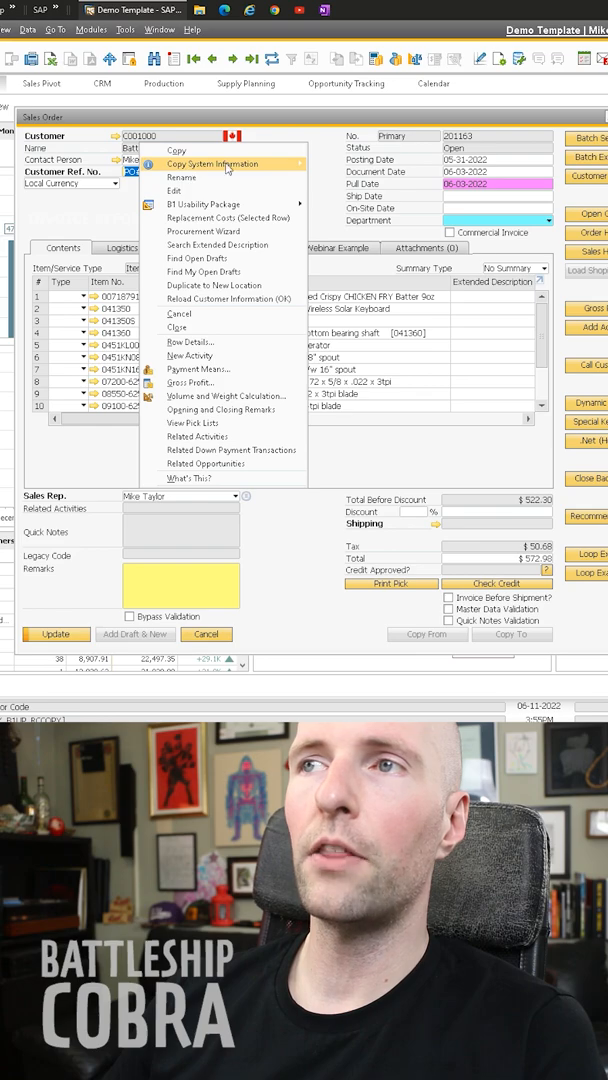